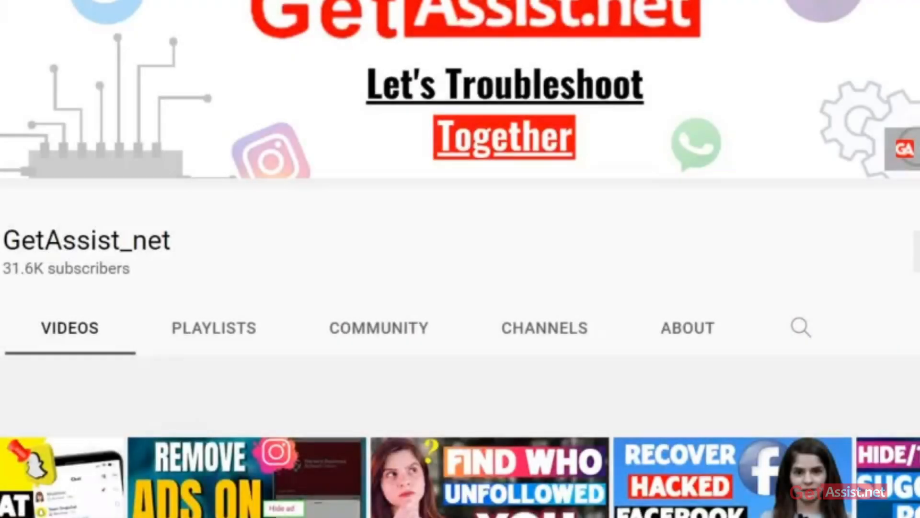
# Launch Snapchat from the home screen and land on the profile page with the Bitmoji avatar.
pyautogui.scroll(-3)
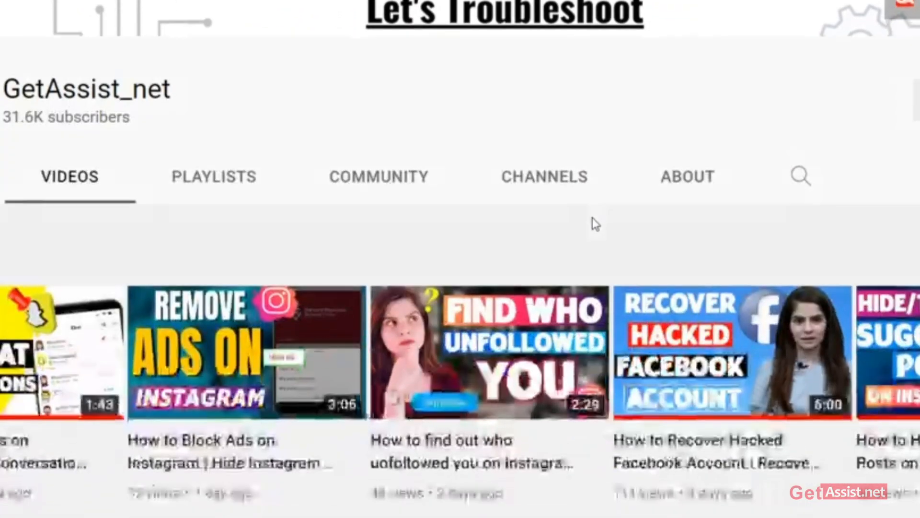
pyautogui.scroll(-3)
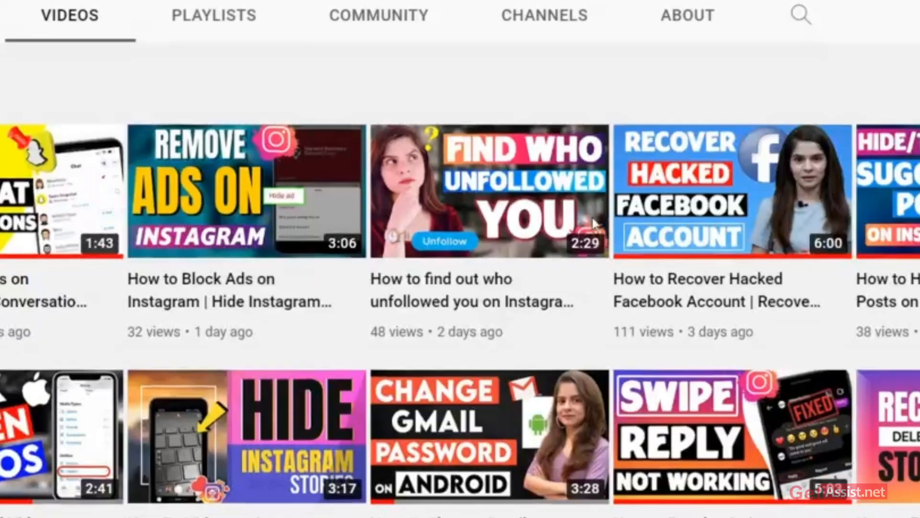
pyautogui.scroll(-3)
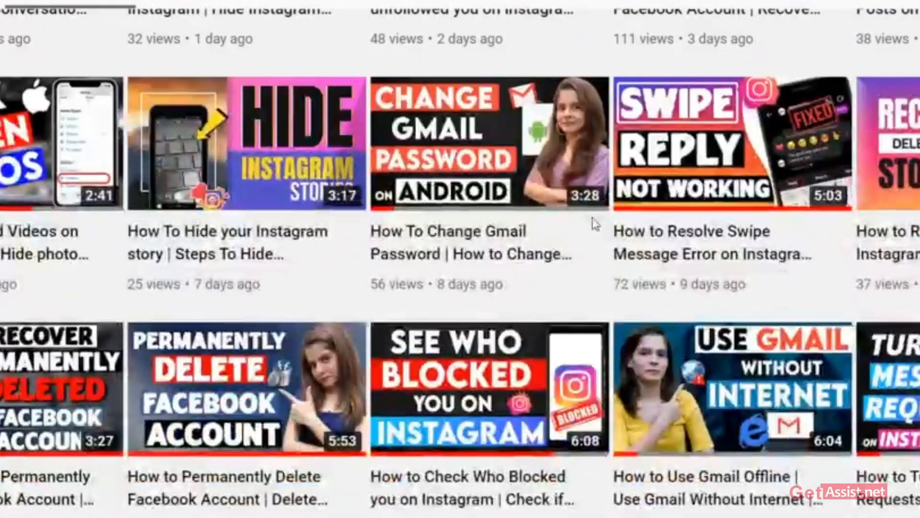
pyautogui.scroll(-3)
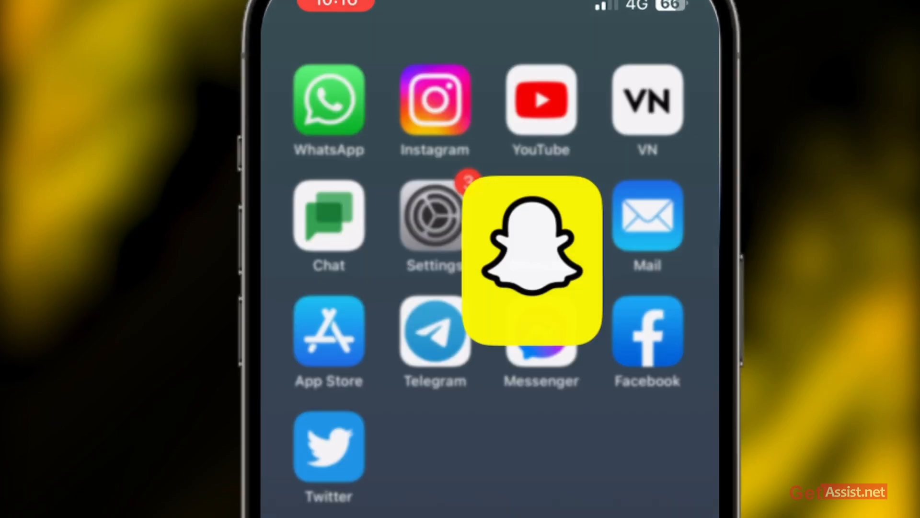
pyautogui.click(531, 255)
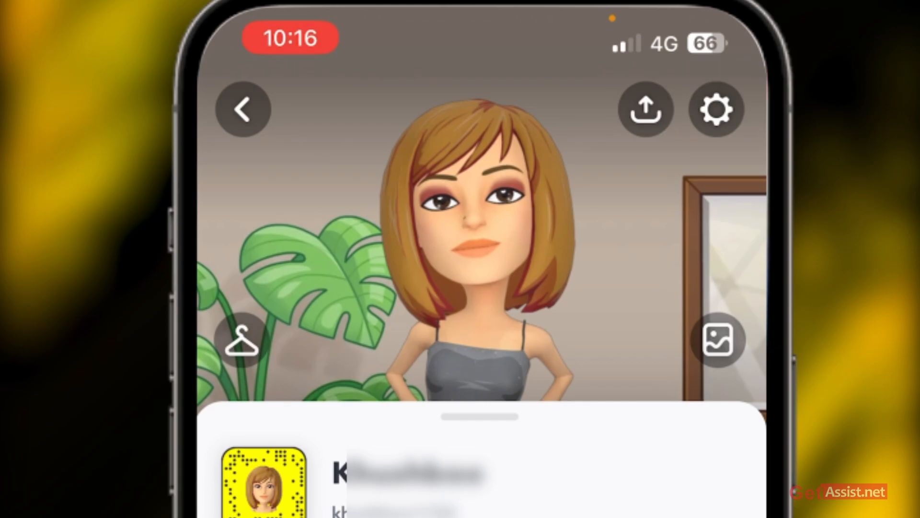
# From account Settings, reach Feedback and start a new 'I Spotted a Bug' report form.
pyautogui.click(716, 109)
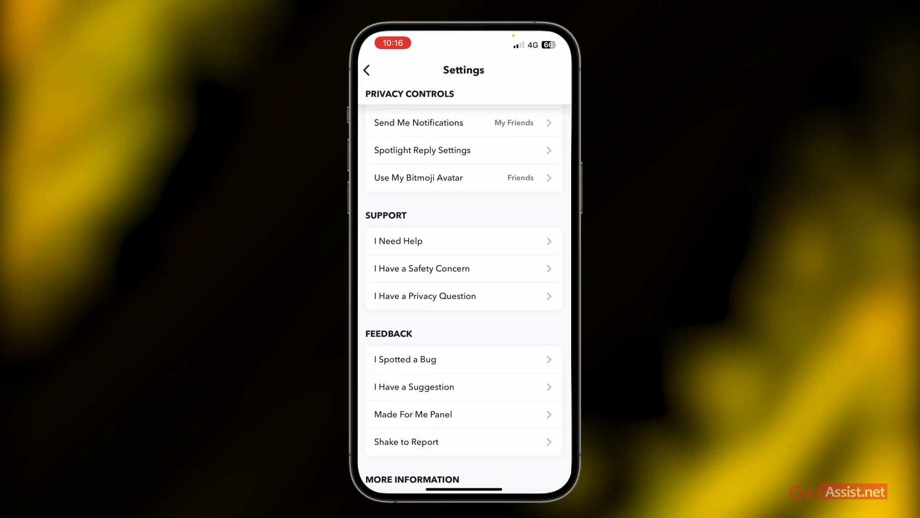
pyautogui.scroll(-3)
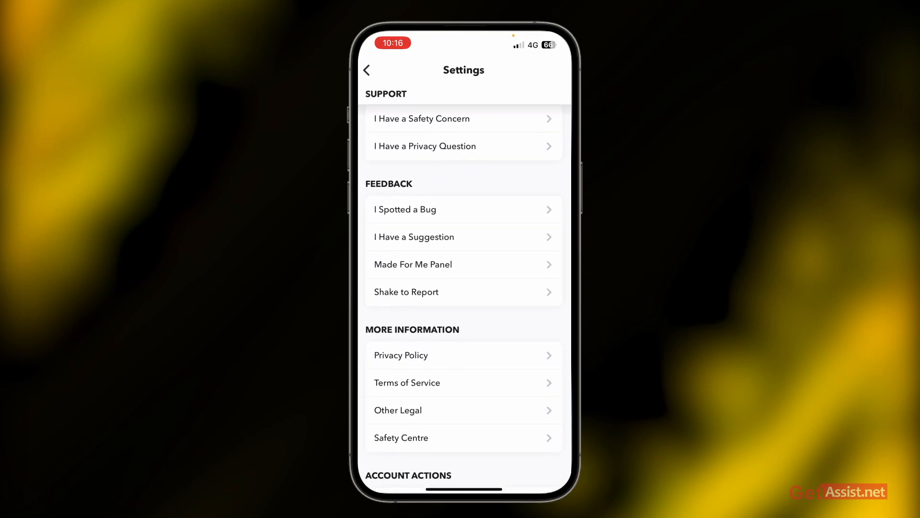
pyautogui.click(417, 209)
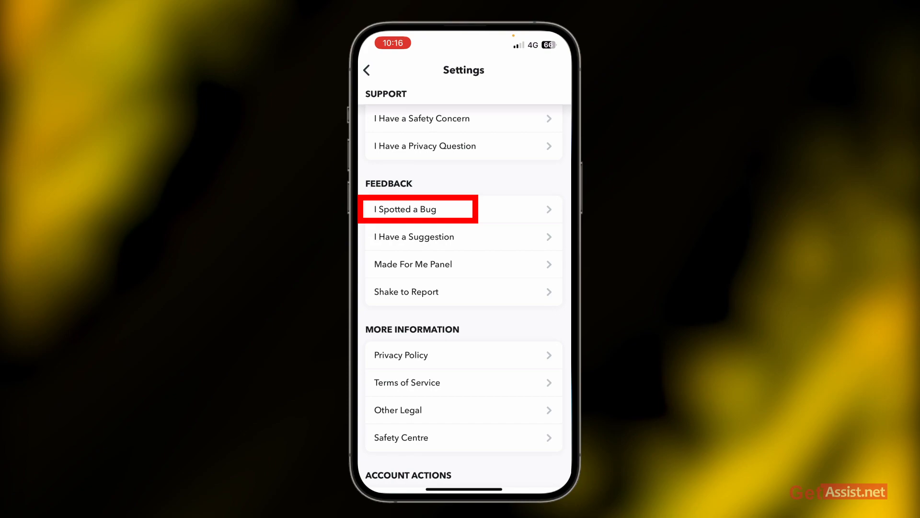
pyautogui.click(417, 209)
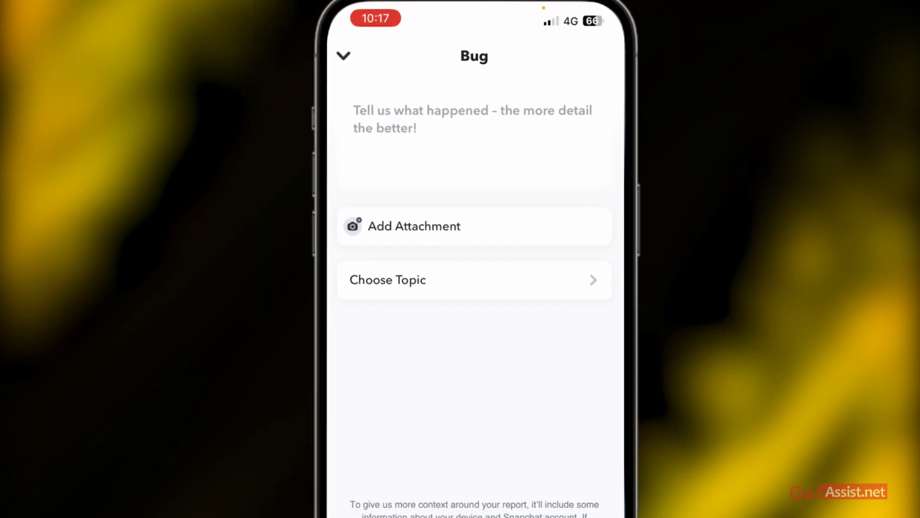
# Choose 'Memories Not Loading' from the bug topic list for the report.
pyautogui.click(473, 279)
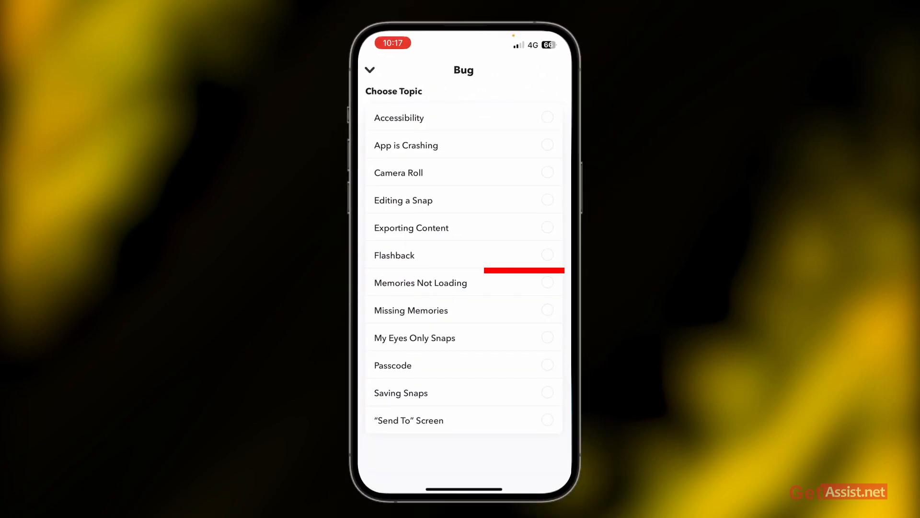
pyautogui.click(420, 282)
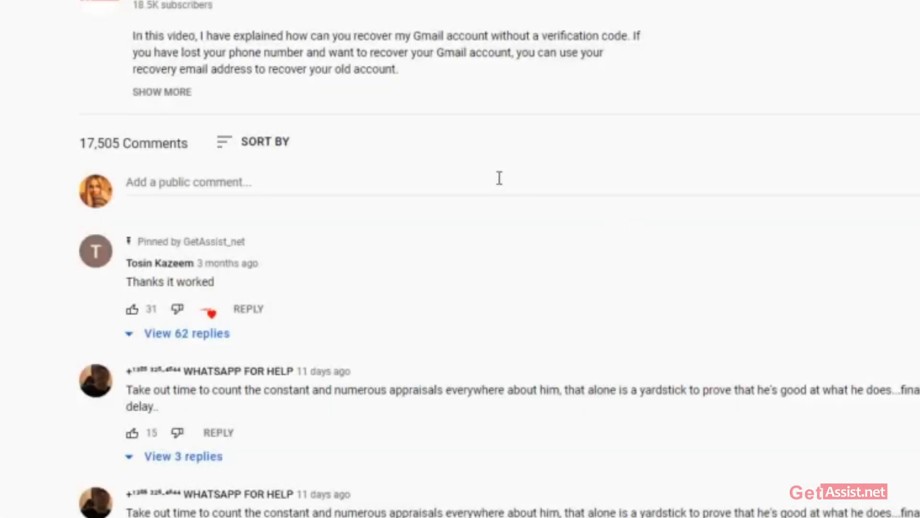
pyautogui.moveTo(671, 219)
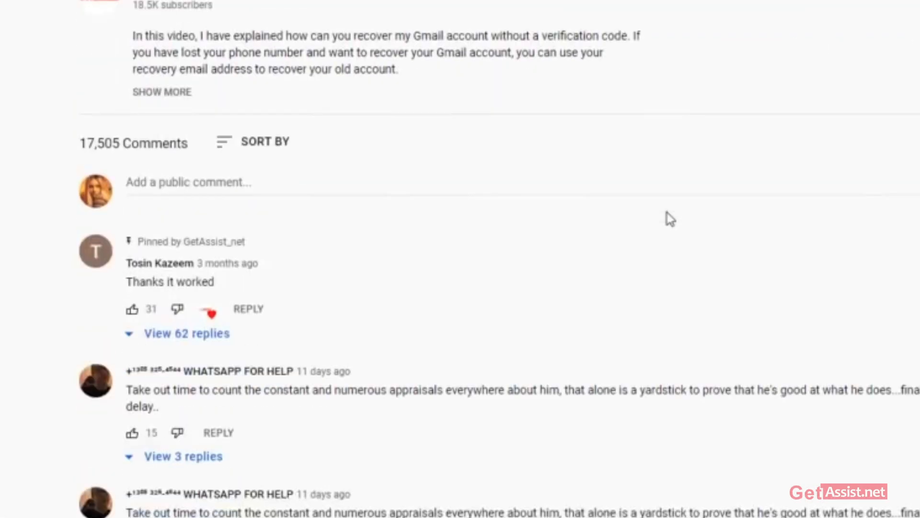